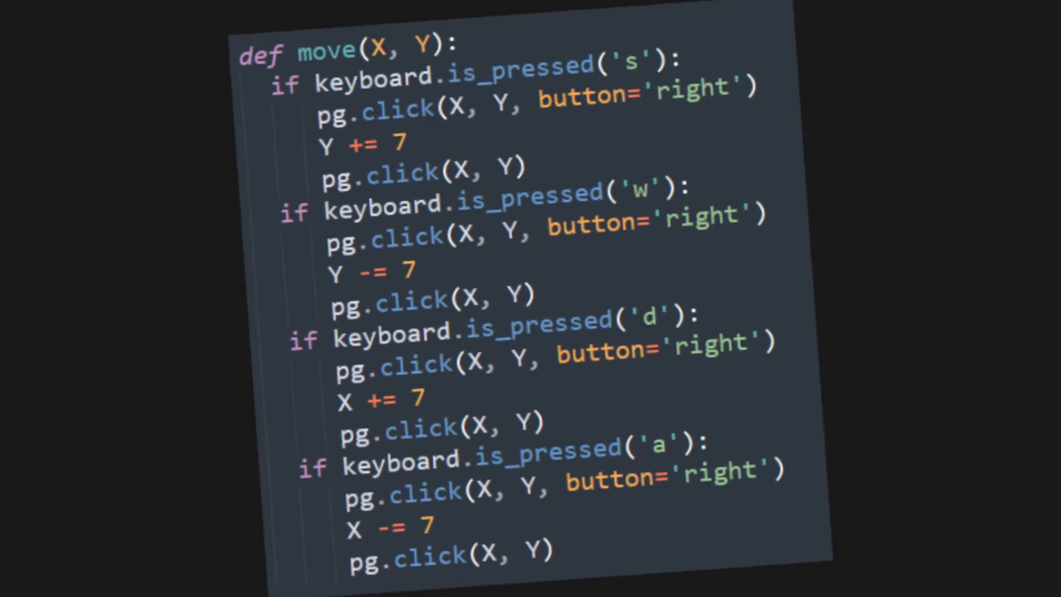
Scroll below the move function and switch windows to begin the generate(x, y, multiply, margin) function
scroll("down", 3)
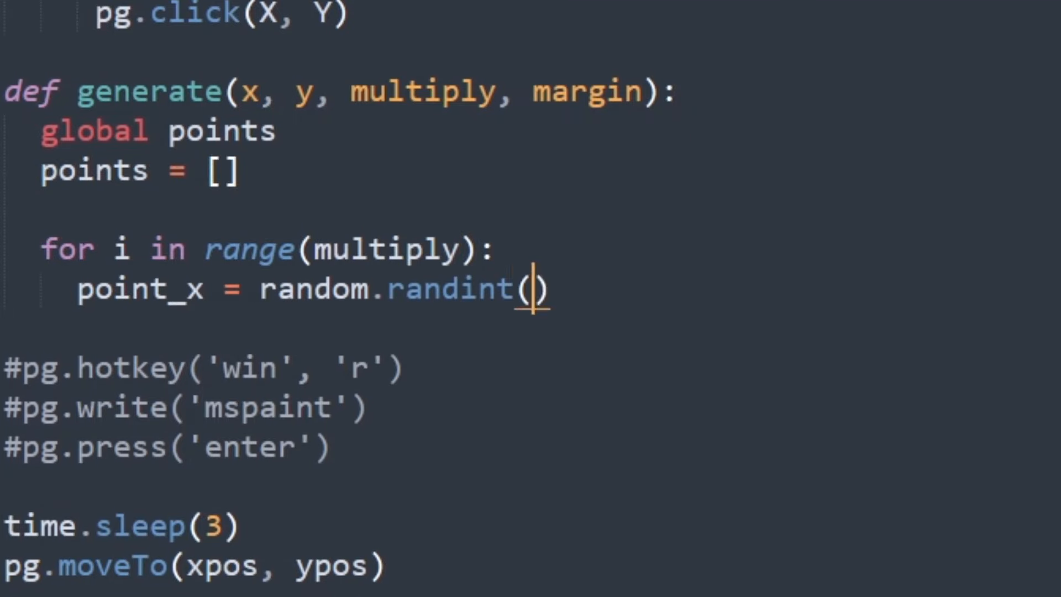
key("alt+tab")
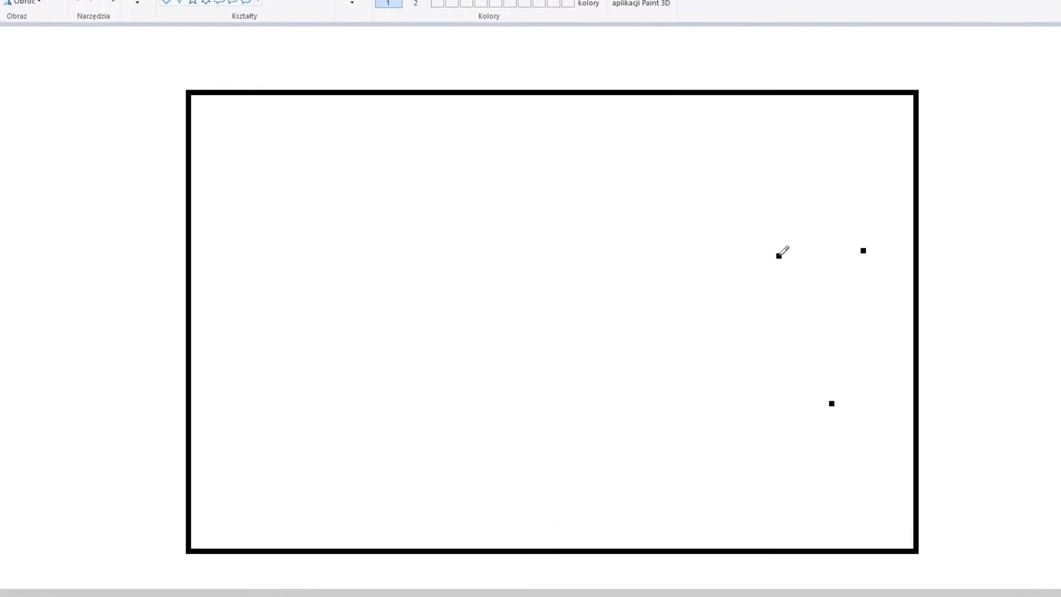